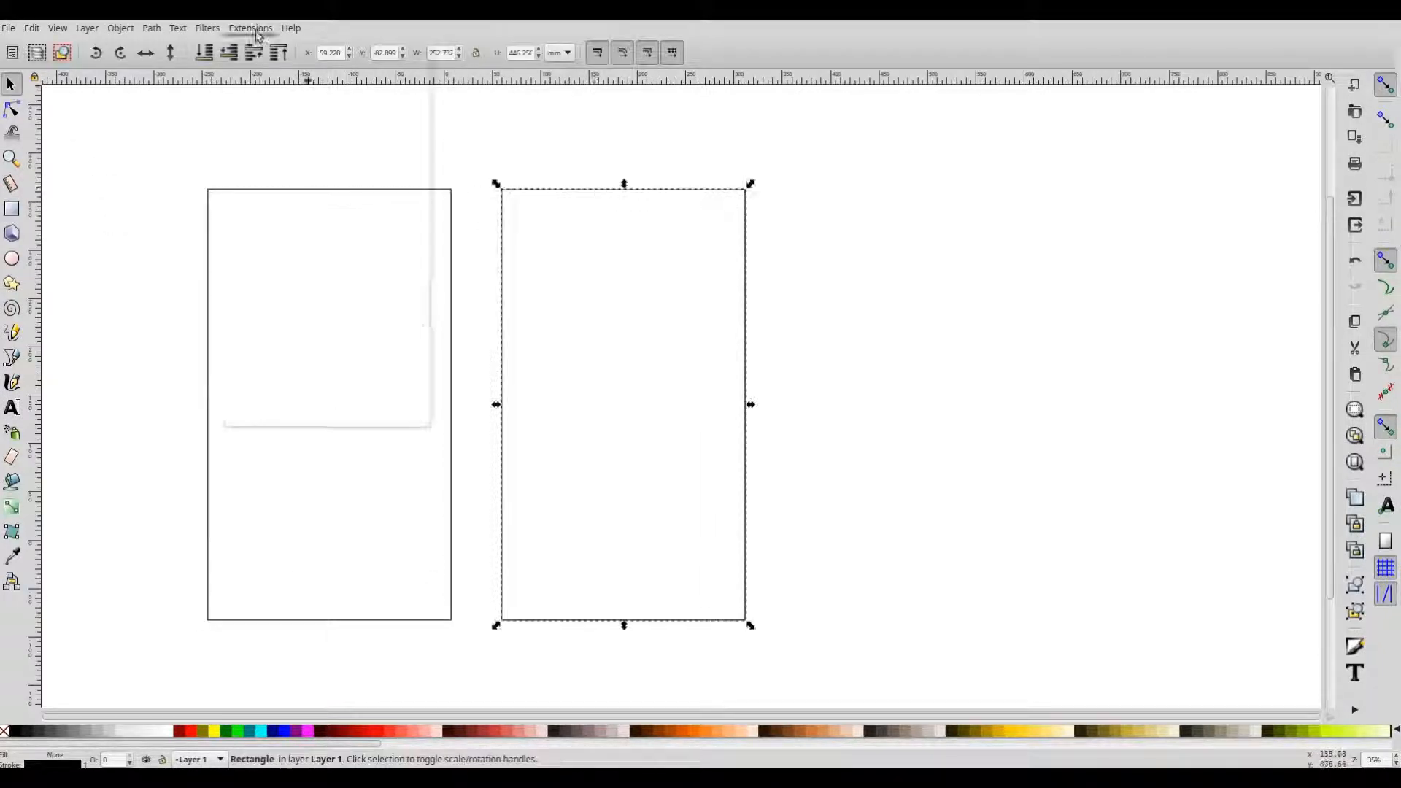
- Render chapter2.txt in Hershey-Gothic German, flowed into both selected rectangles
{"action": "left_click", "coordinate": [249, 28]}
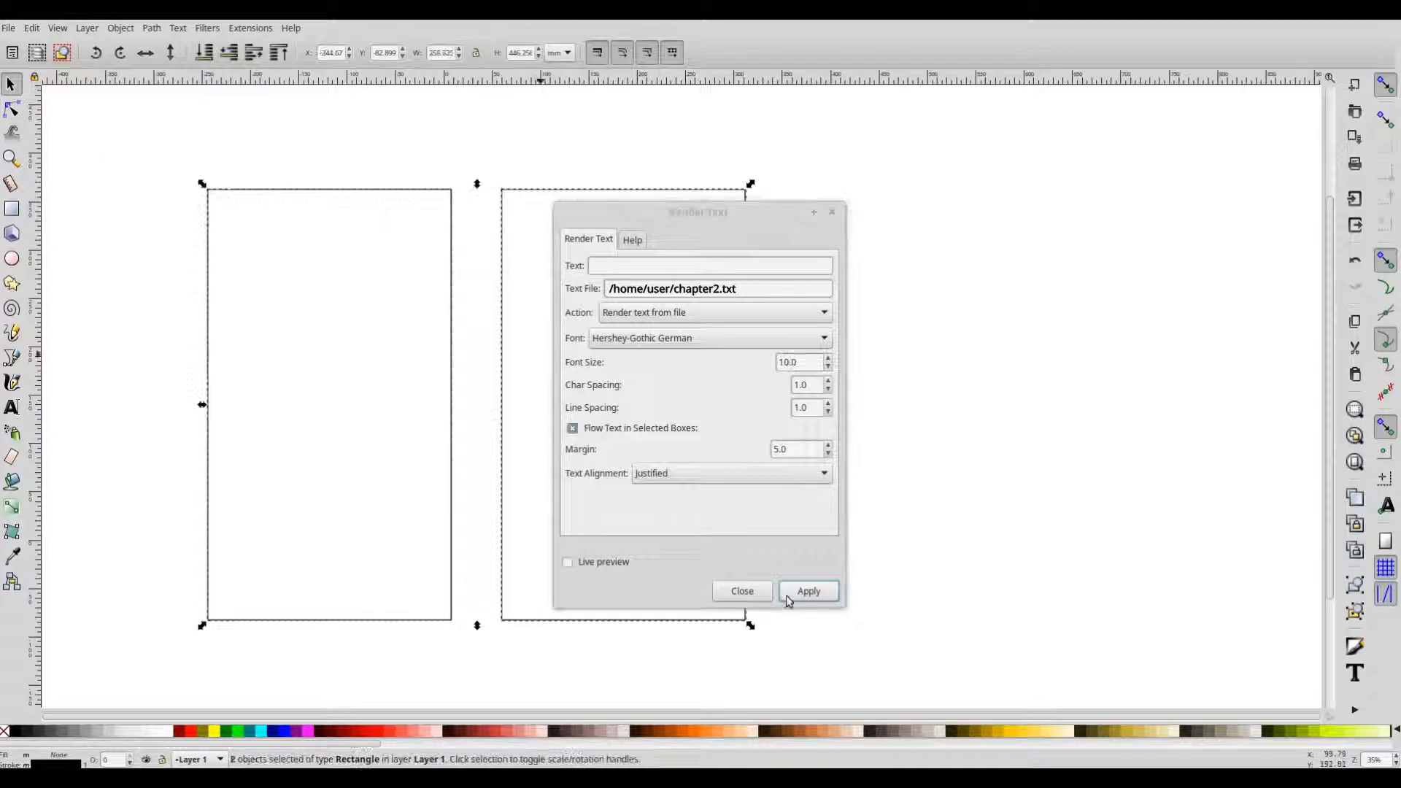
{"action": "left_click", "coordinate": [807, 591]}
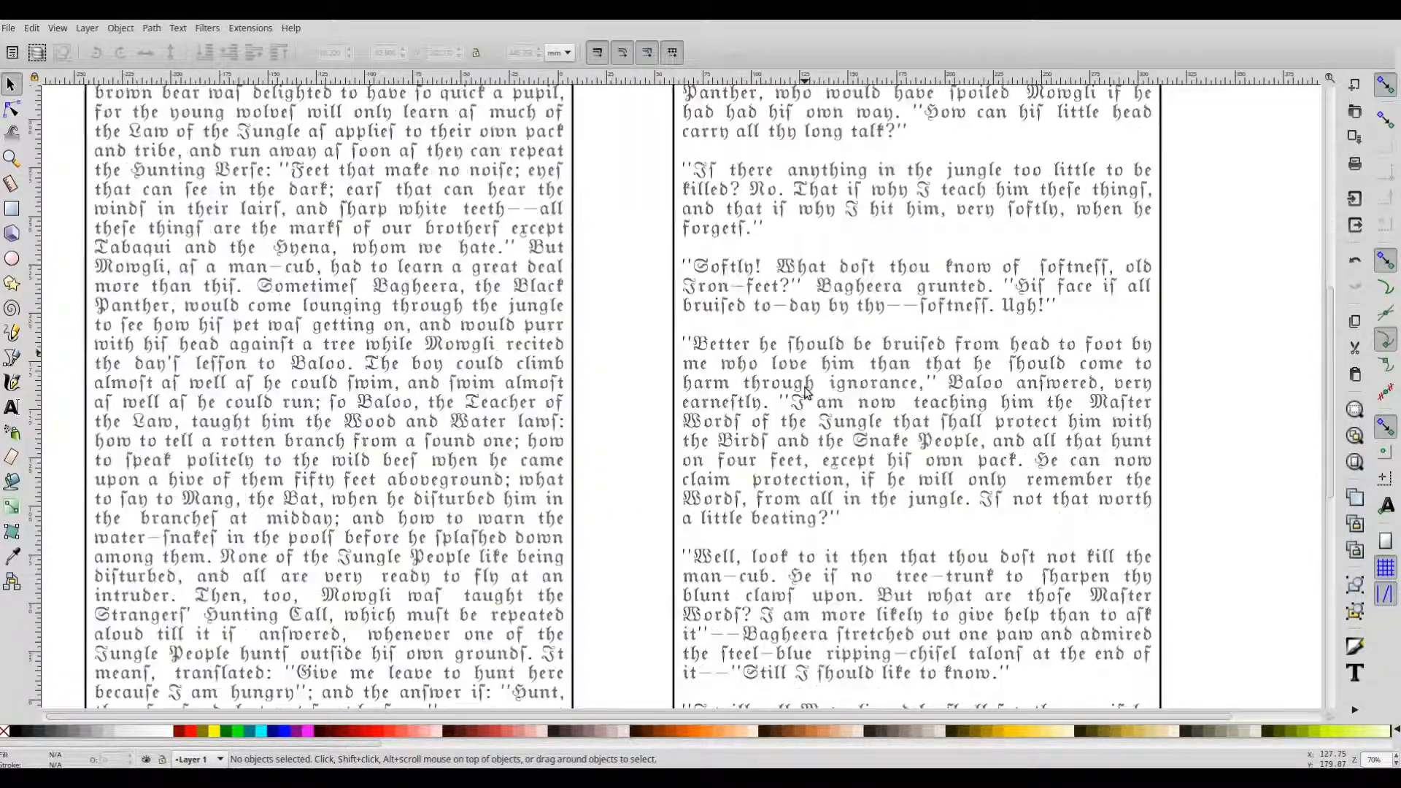
{"action": "scroll", "scroll_direction": "down", "scroll_amount": 3}
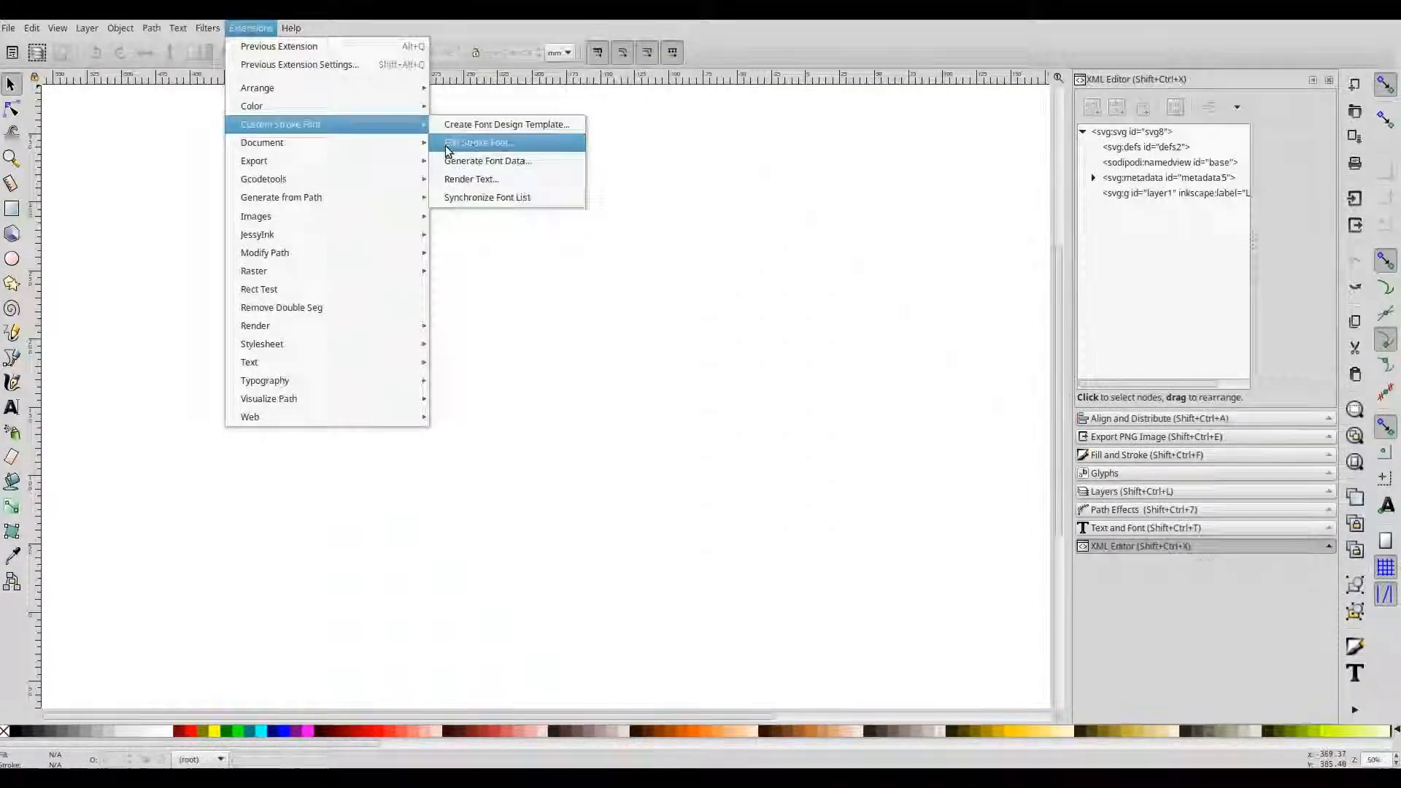
- Build an editable Hershey-Sans 1-stroke glyph template with Edit Stroke Font, adjusting font size
{"action": "left_click", "coordinate": [478, 142]}
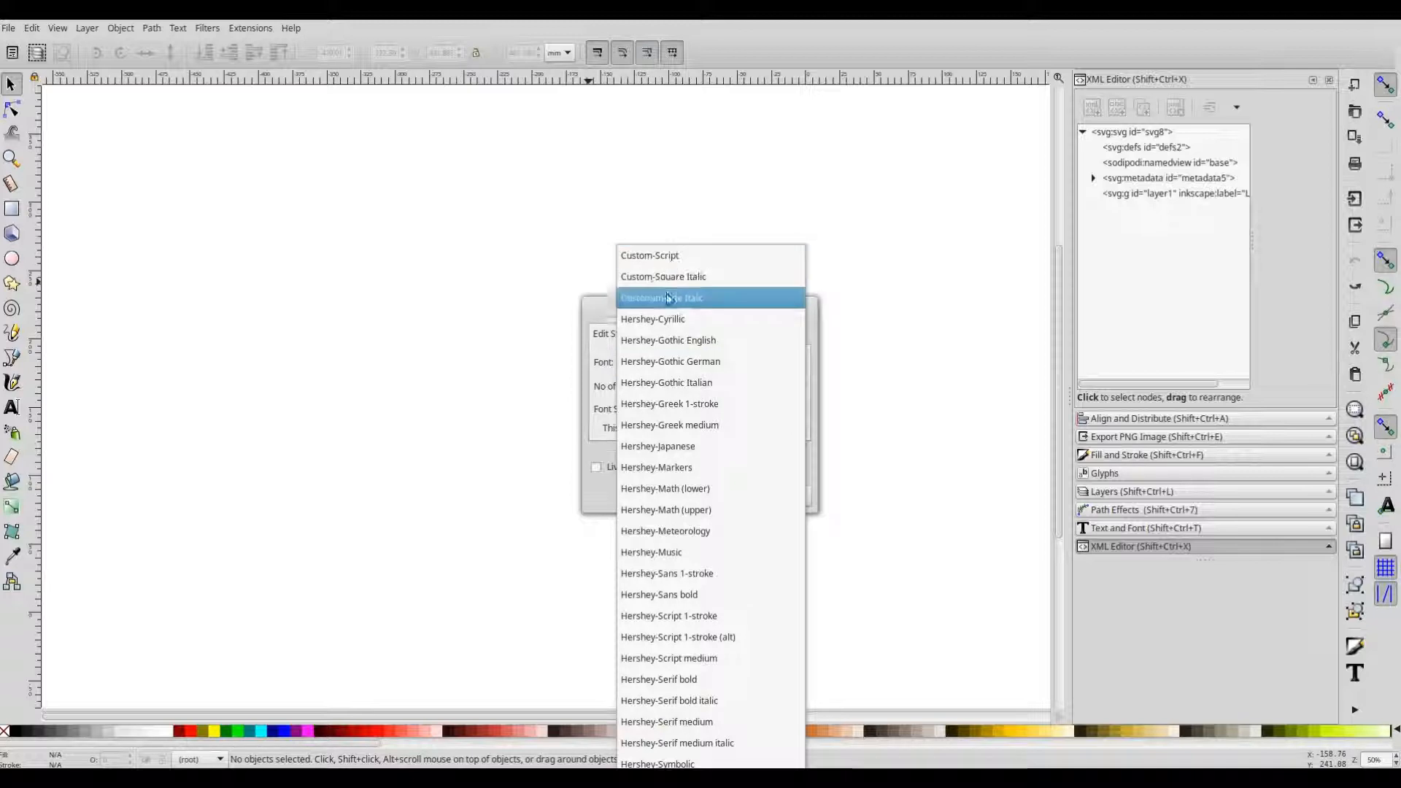
{"action": "left_click", "coordinate": [667, 573]}
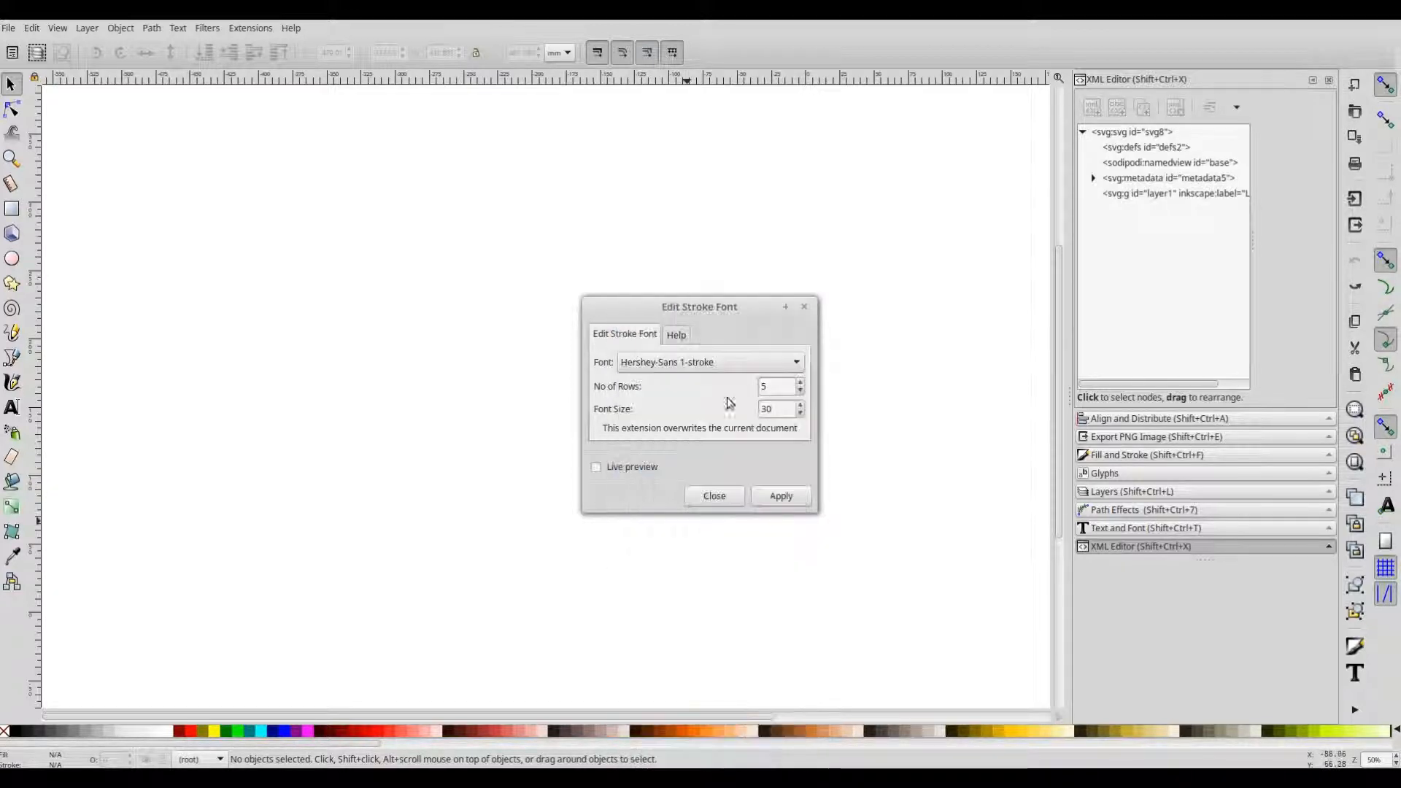
{"action": "left_click", "coordinate": [773, 408]}
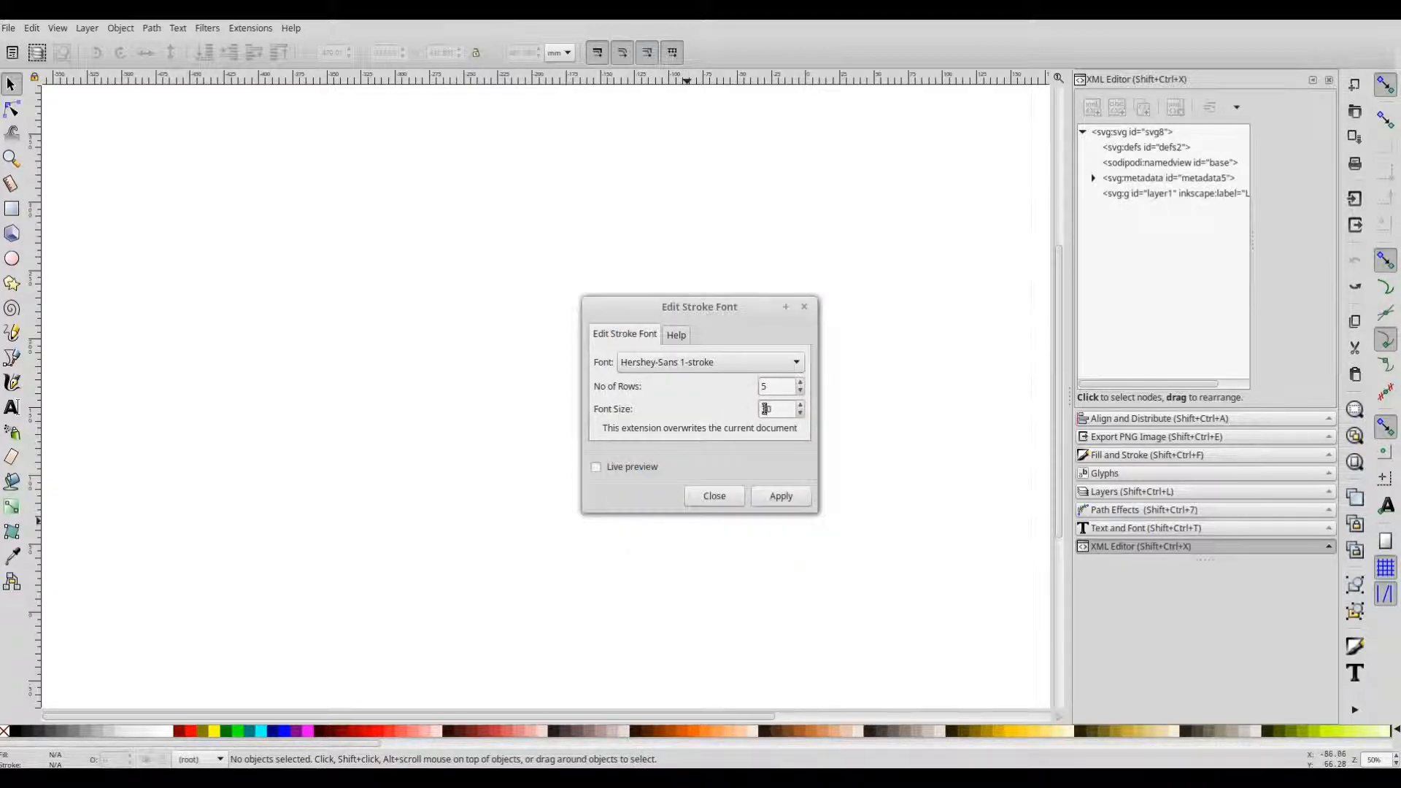
{"action": "left_click", "coordinate": [780, 496]}
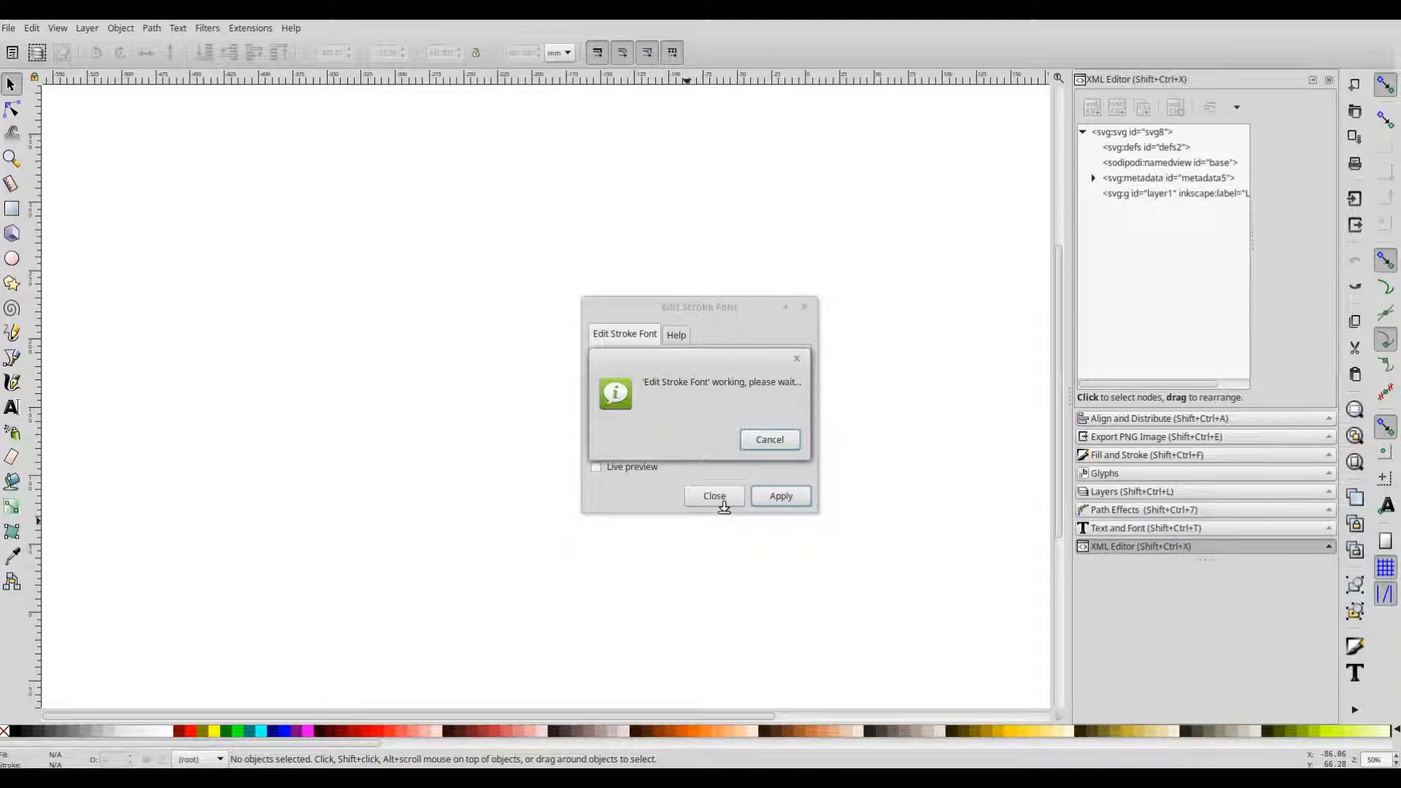
{"action": "left_click", "coordinate": [779, 496]}
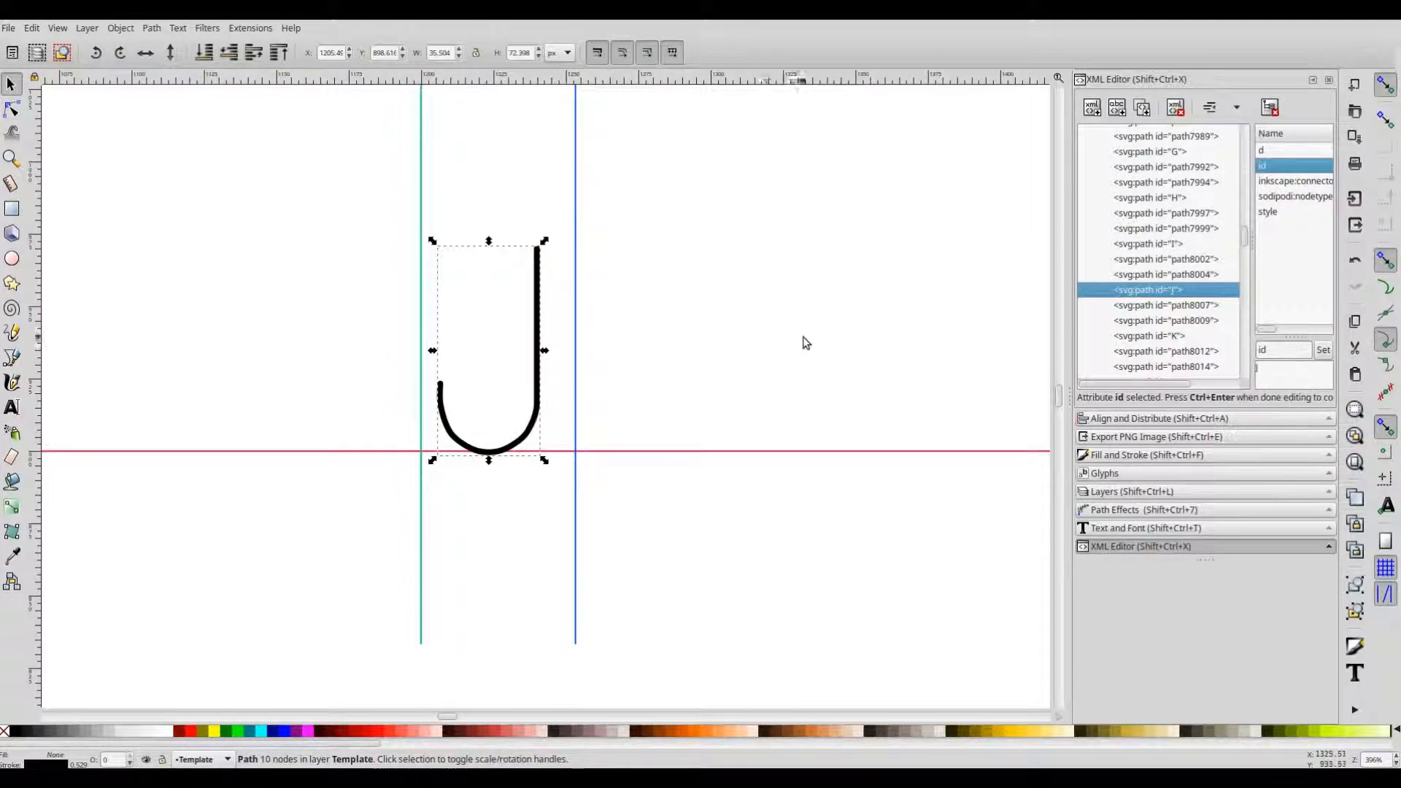
{"action": "mouse_move", "coordinate": [624, 447]}
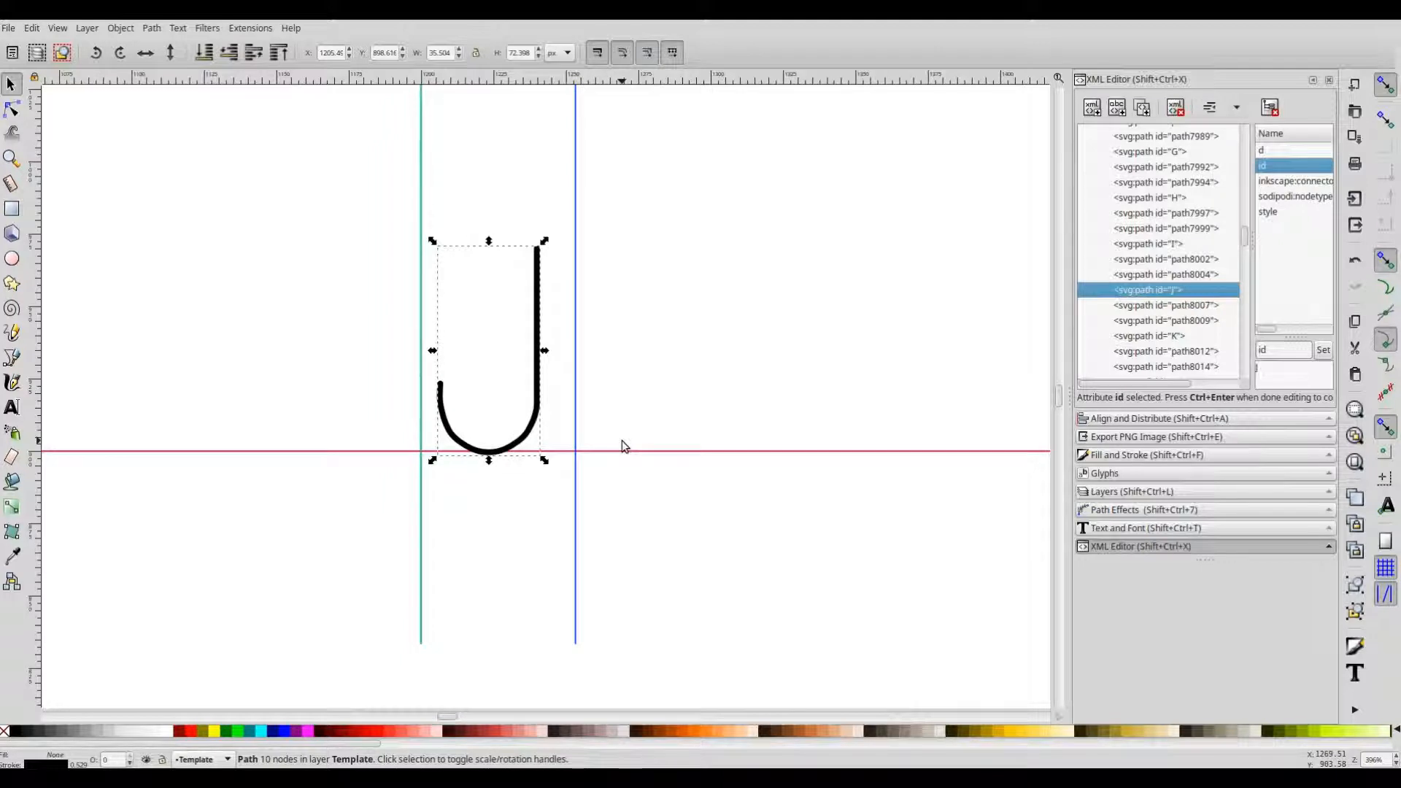
{"action": "mouse_move", "coordinate": [740, 478]}
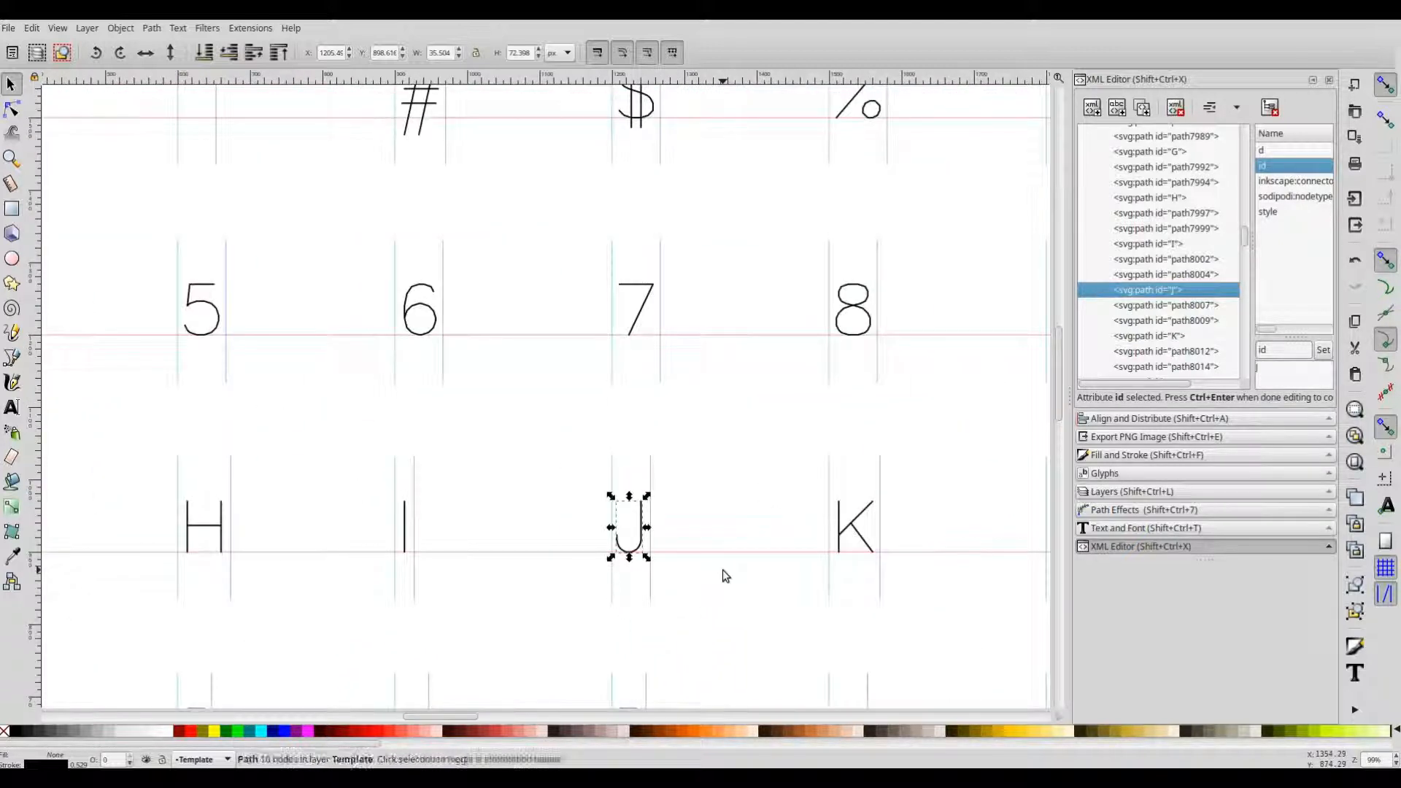
- Open the Extensions menu while adding the Ä glyph between @ and B
{"action": "left_click", "coordinate": [250, 28]}
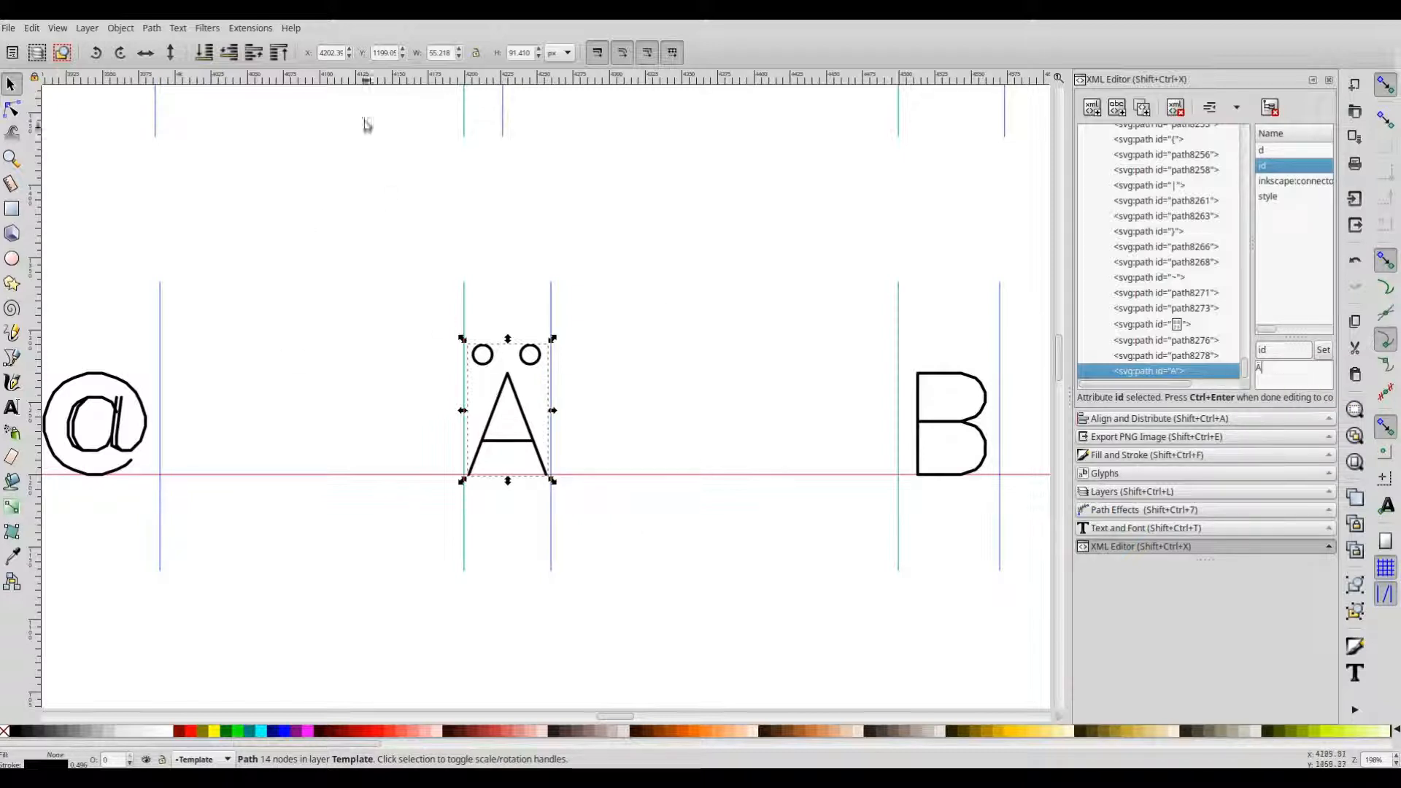
- Open Generate Font Data and select the existing Font Name for replacement
{"action": "left_click", "coordinate": [249, 28]}
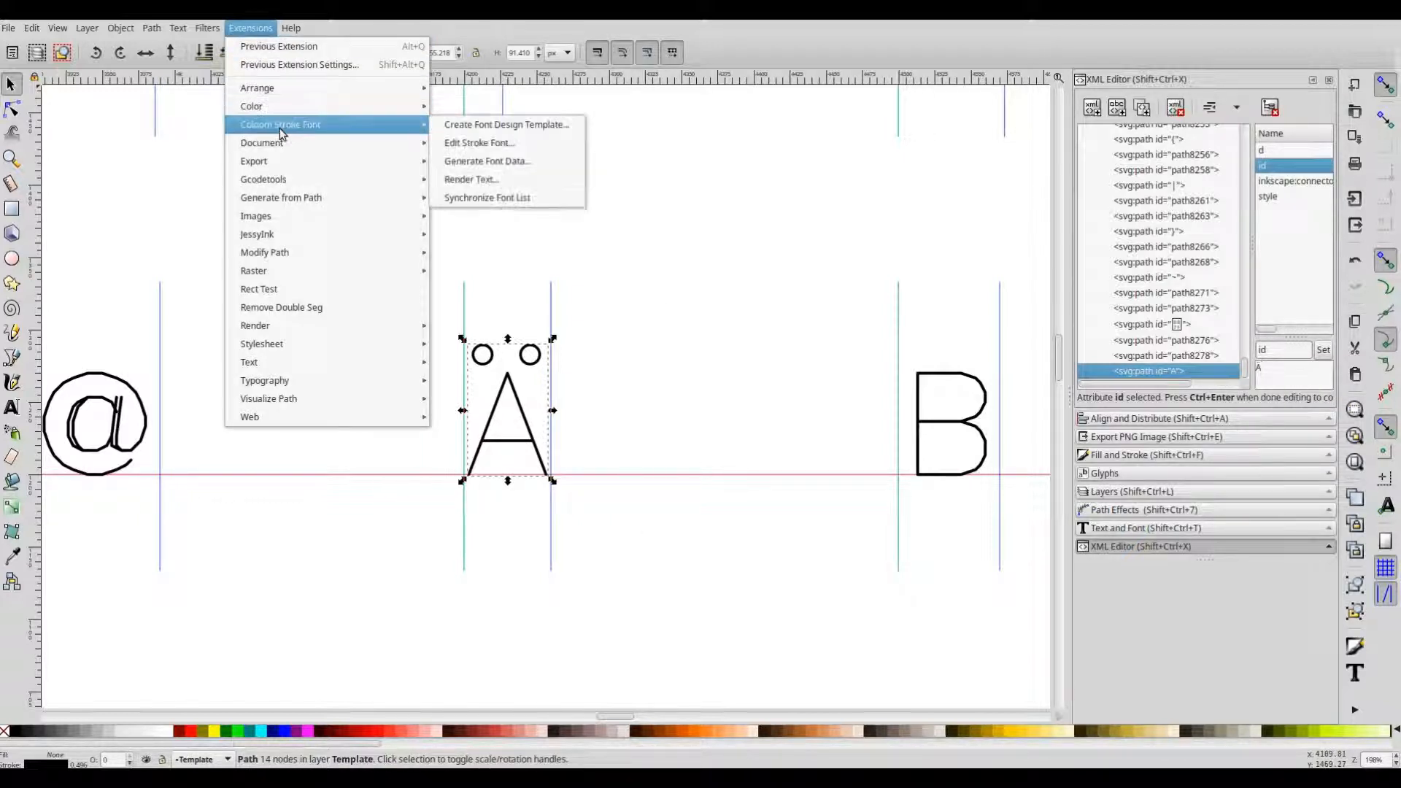
{"action": "left_click", "coordinate": [487, 161]}
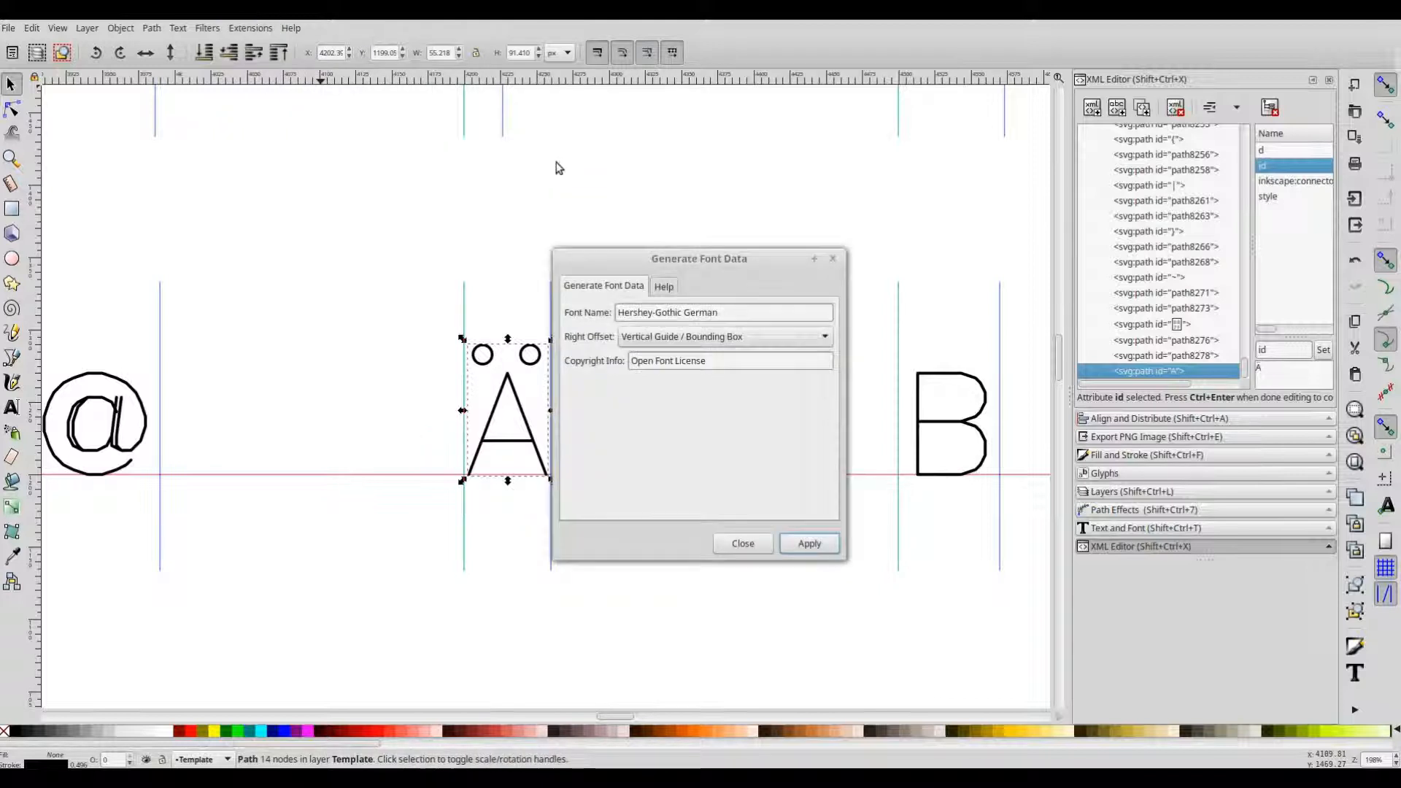
{"action": "triple_click", "coordinate": [697, 311]}
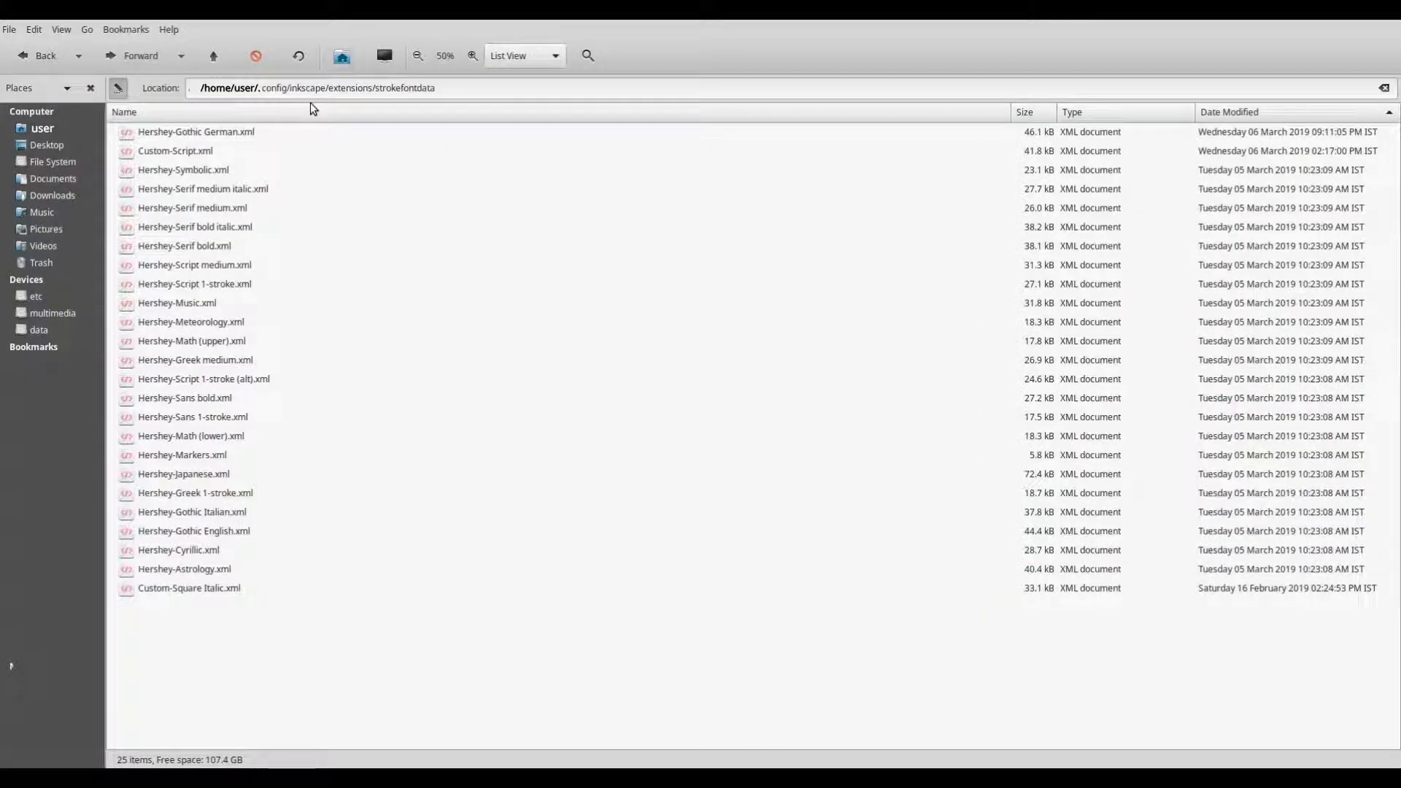
- Grab the Hershey-Sans 1-stroke file name from the strokefontdata folder
{"action": "double_click", "coordinate": [403, 88]}
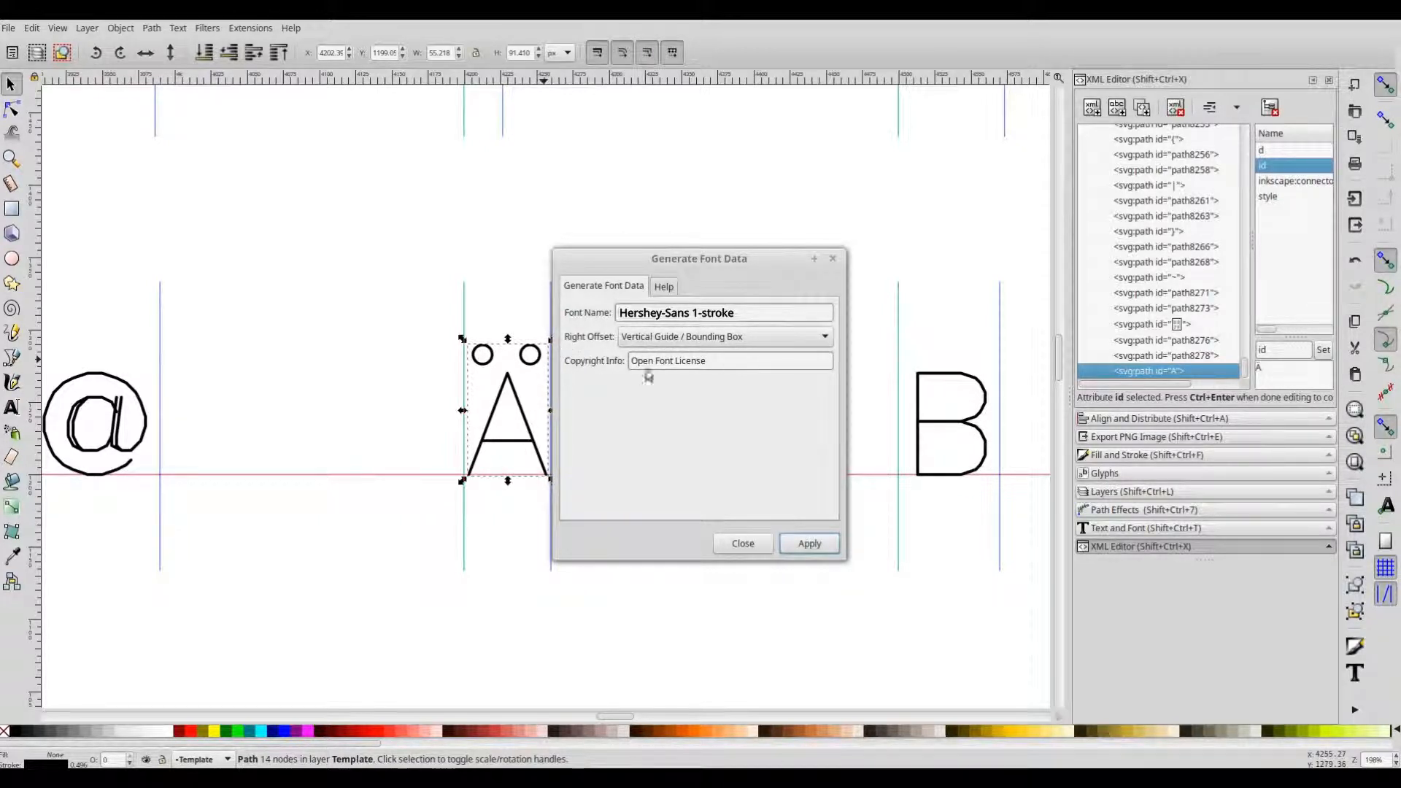
- Empty the Copyright Info field and generate the Hershey-Sans 1-stroke font data
{"action": "left_click", "coordinate": [729, 360]}
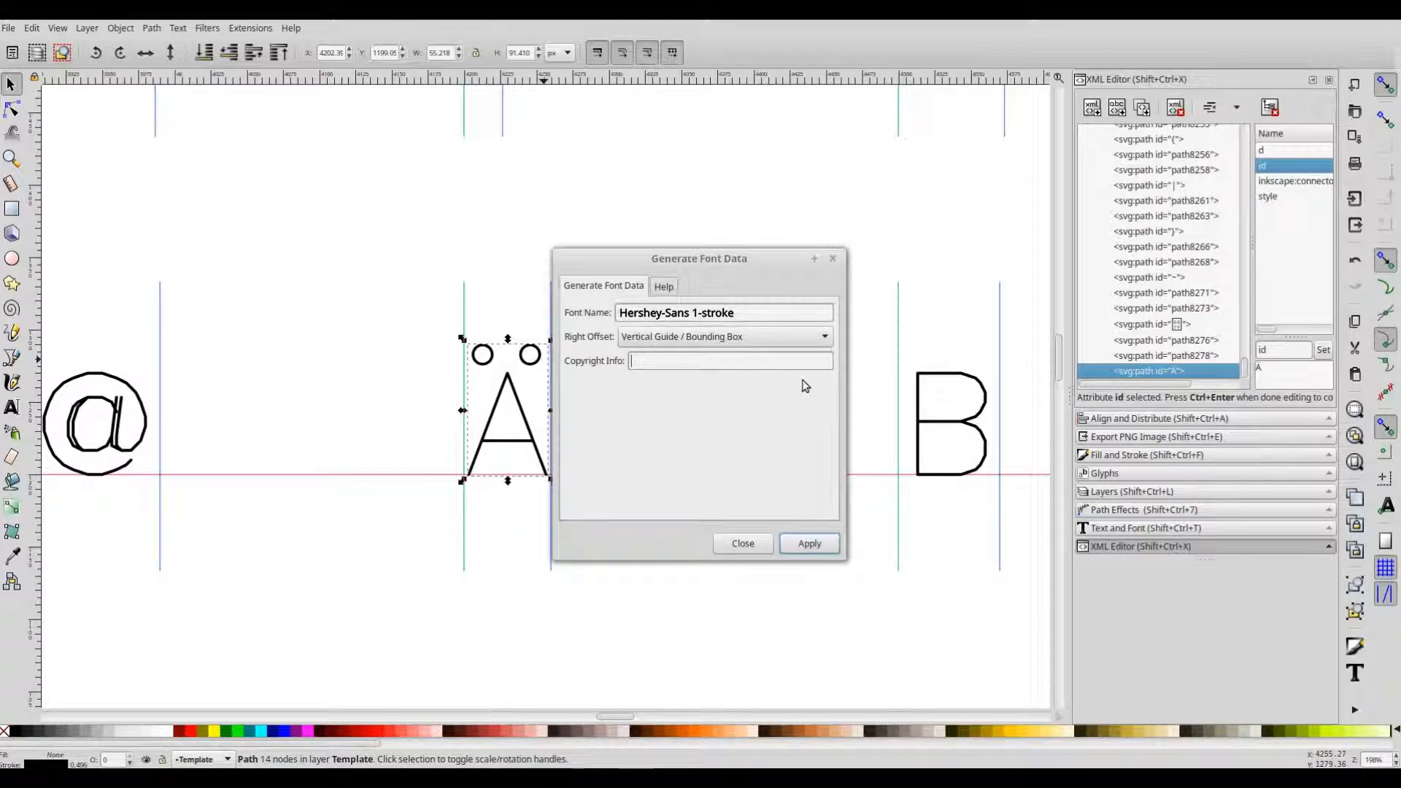
{"action": "left_click", "coordinate": [808, 543]}
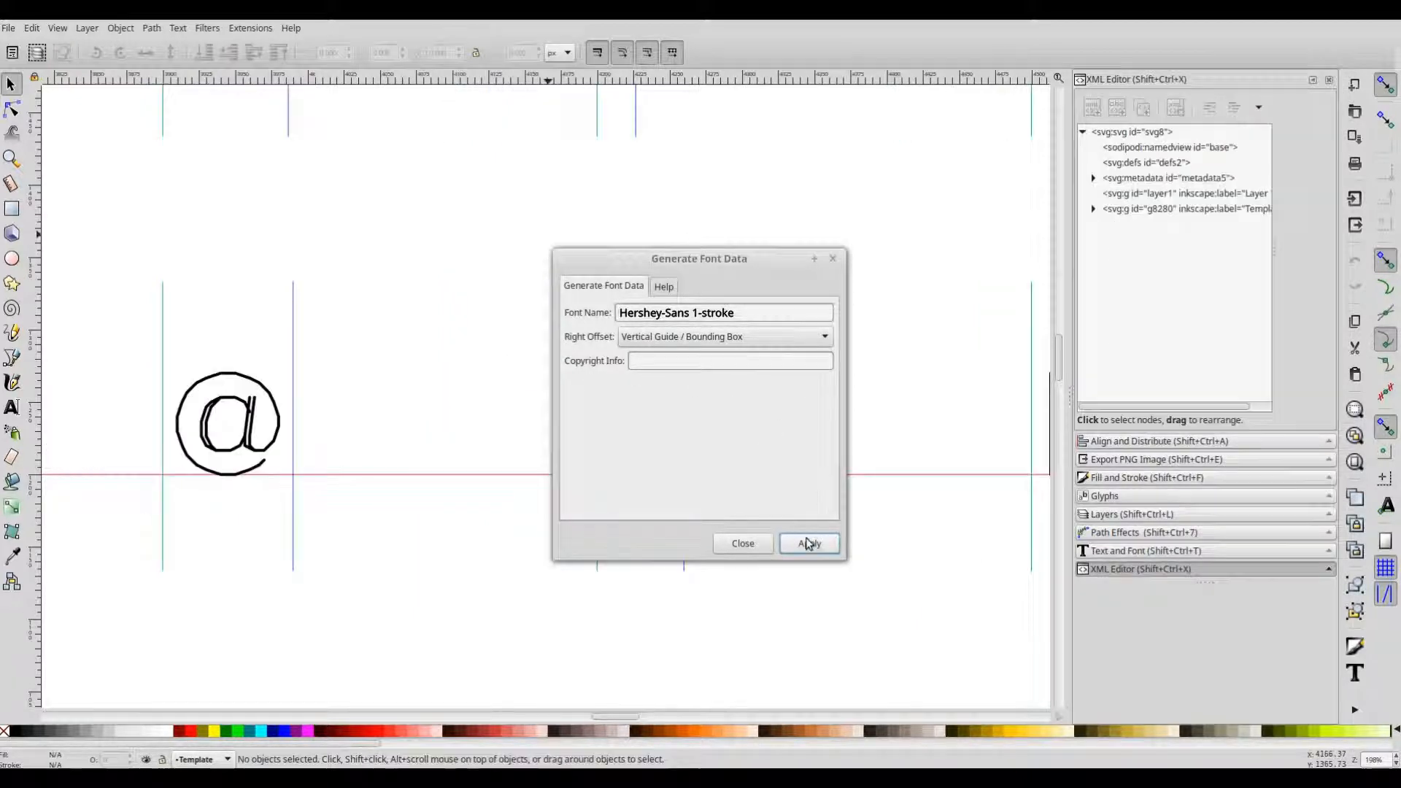
{"action": "left_click", "coordinate": [808, 543]}
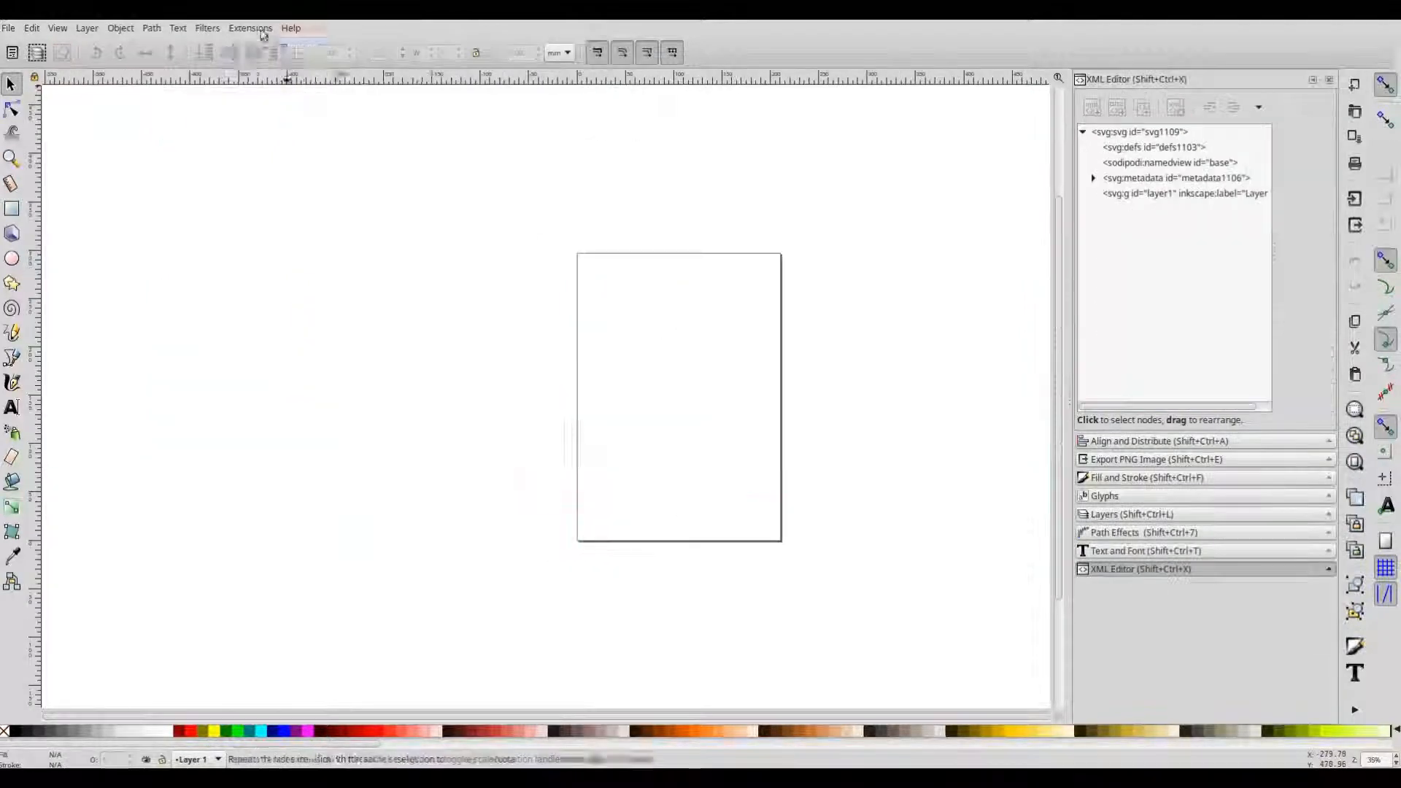
- Render the text 'Äpfel' in Hershey-Sans 1-stroke on the blank page
{"action": "left_click", "coordinate": [250, 28]}
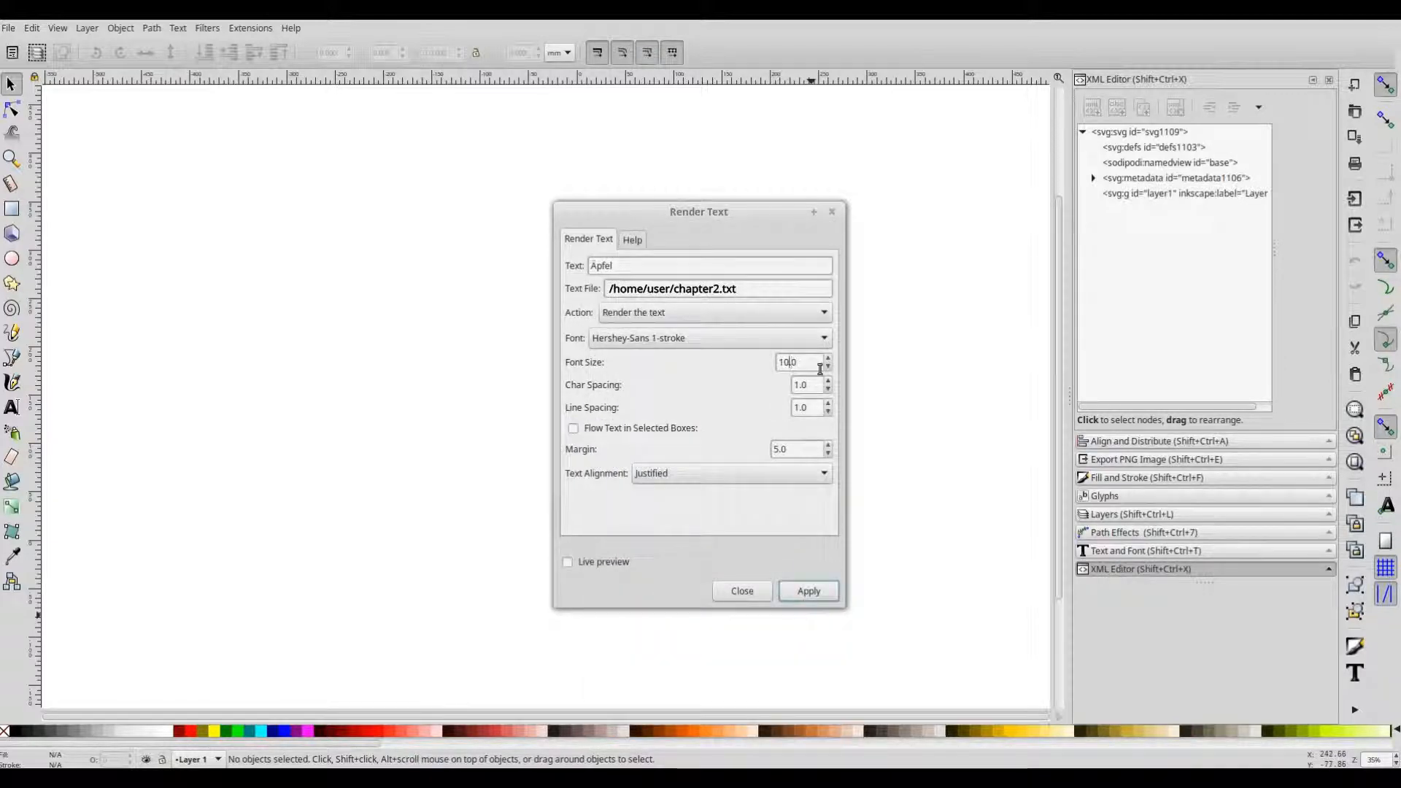
{"action": "left_click", "coordinate": [807, 590]}
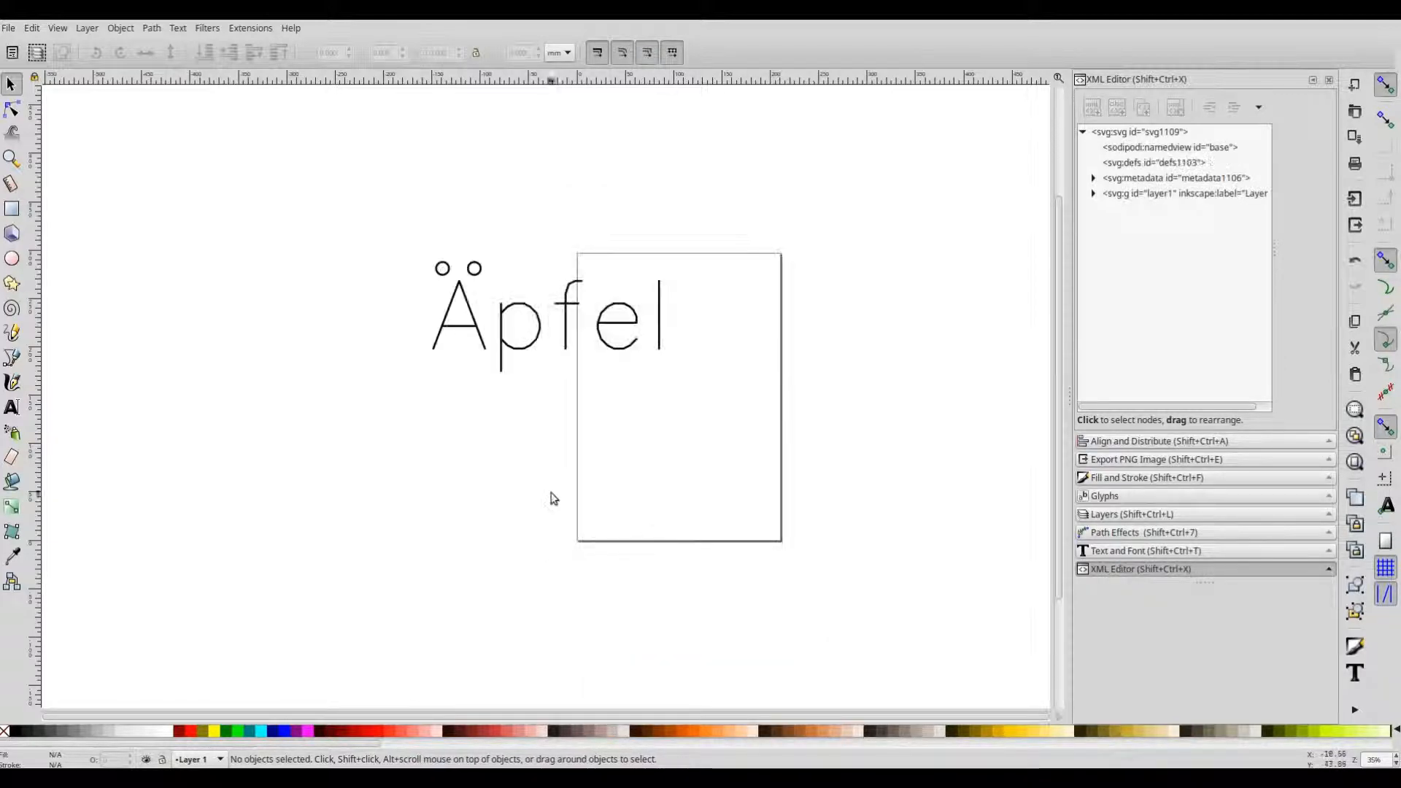